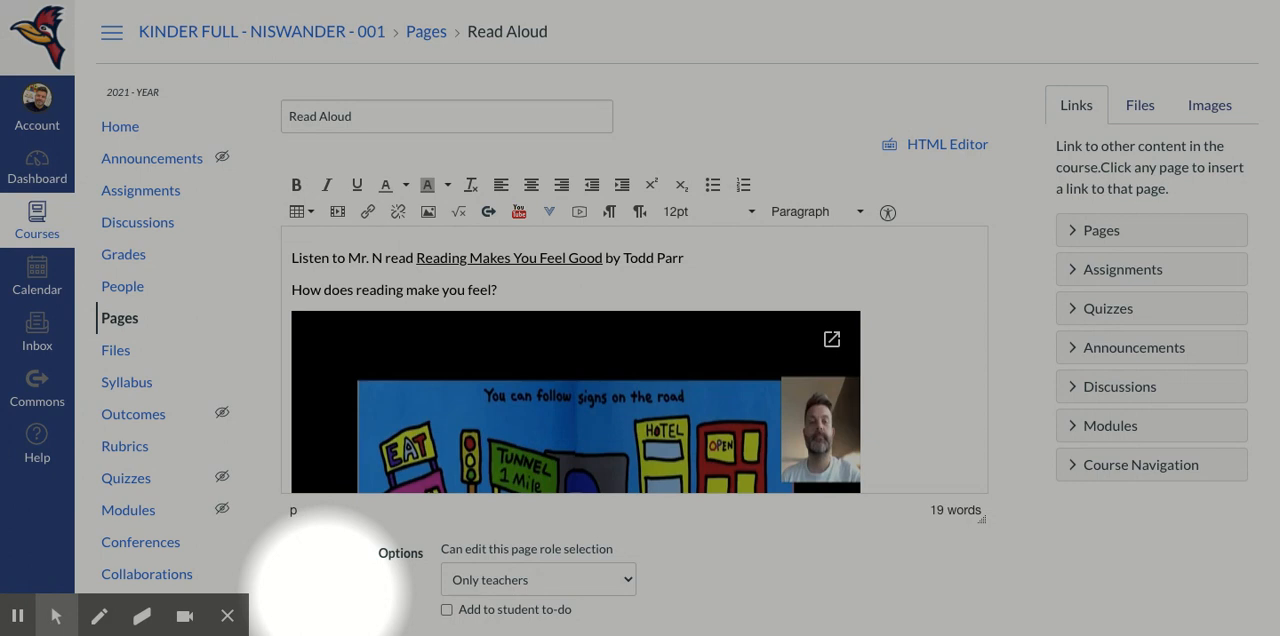
mouse_move(580, 212)
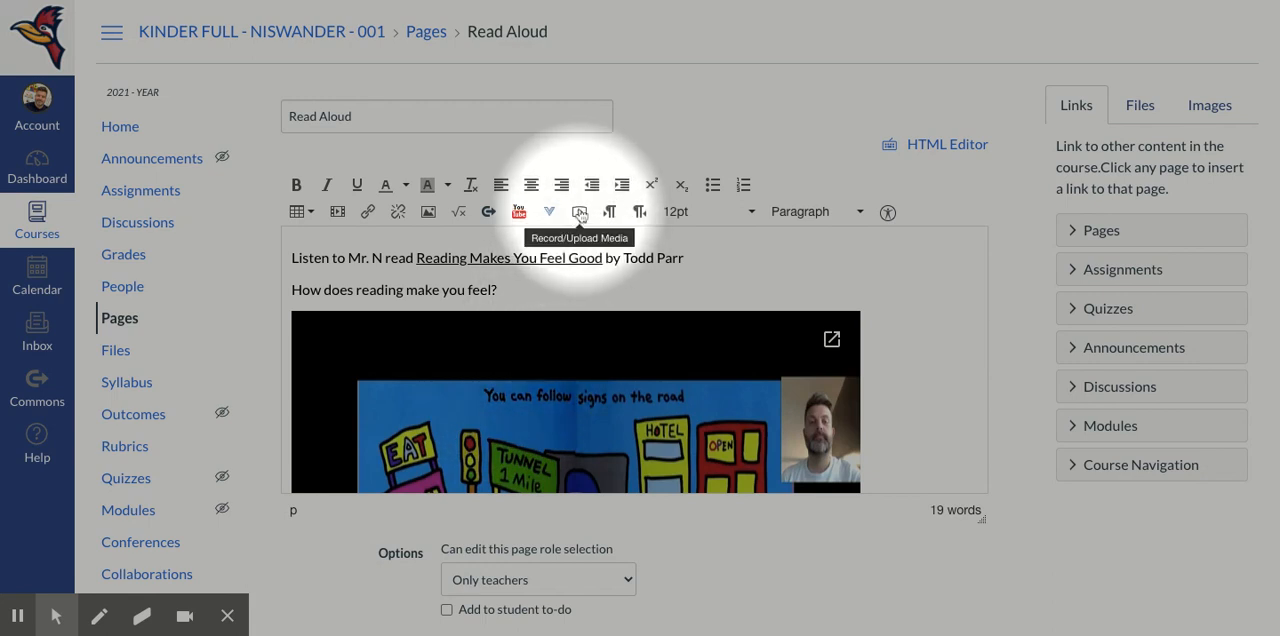
Launch Record/Upload Media and set the webcam to No Video for audio-only recording
click(580, 212)
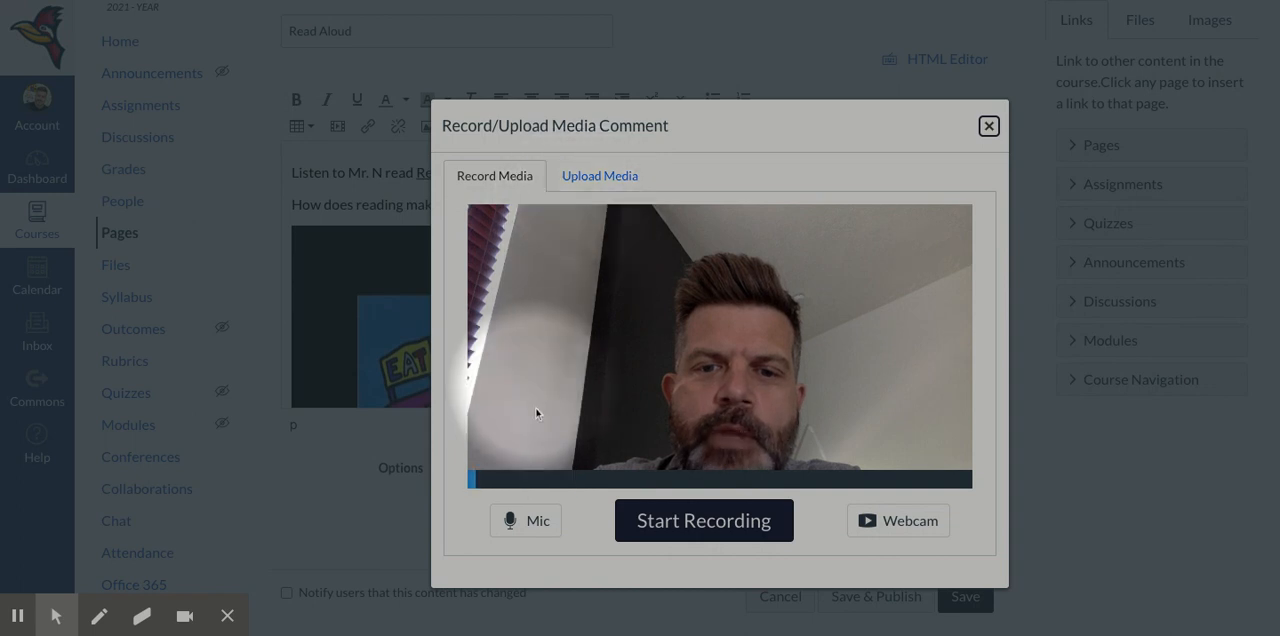
mouse_move(898, 532)
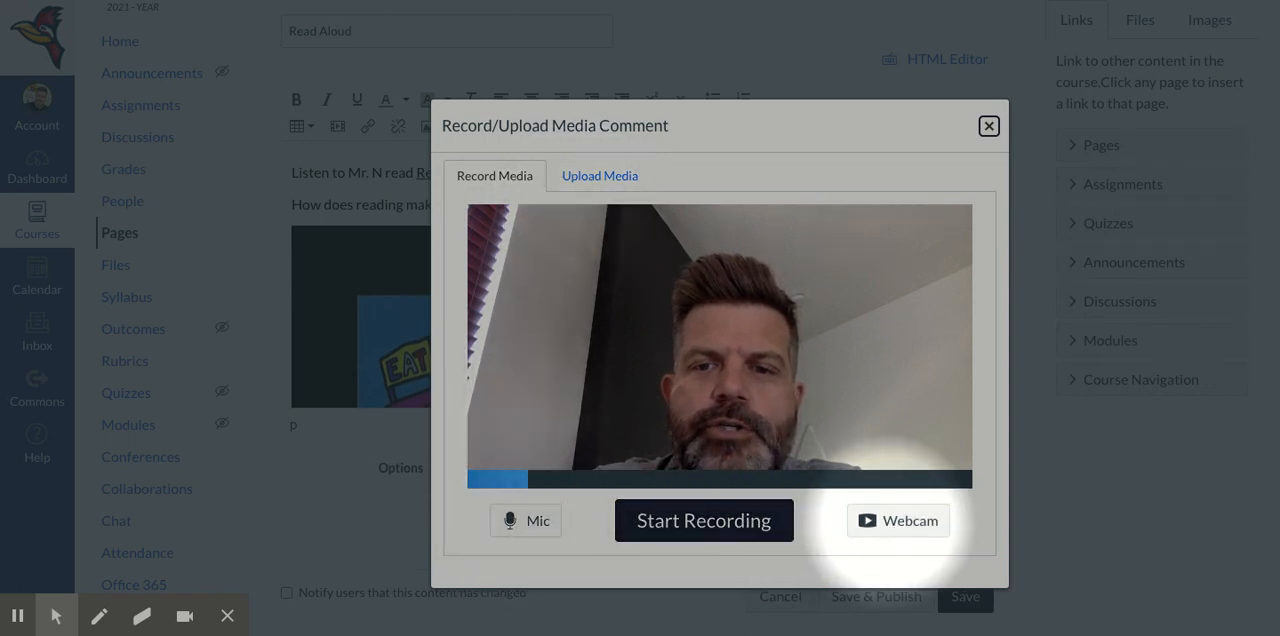
click(896, 520)
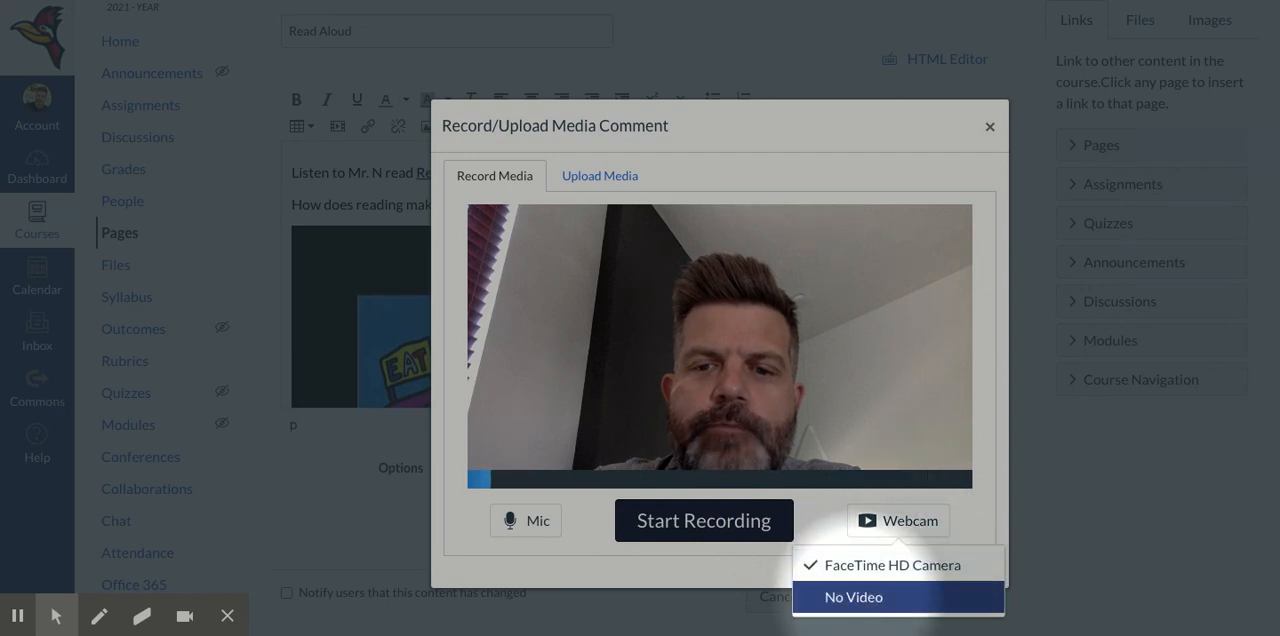
click(860, 596)
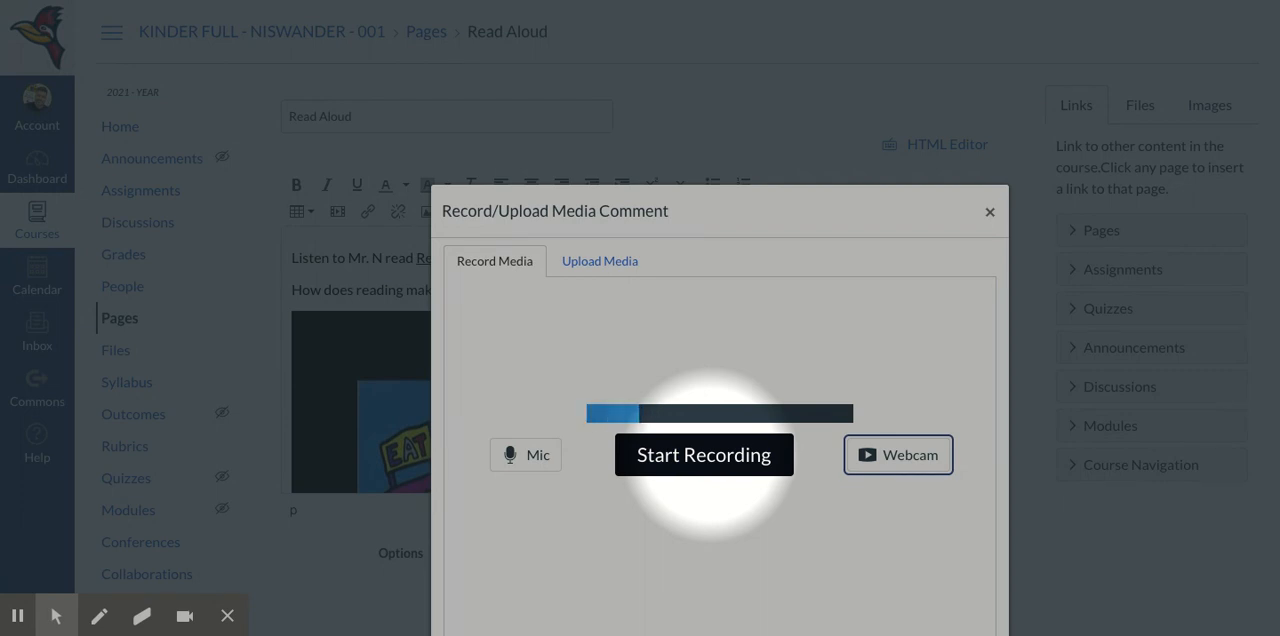
Record an audio-only clip of about twelve seconds and finish it
click(704, 454)
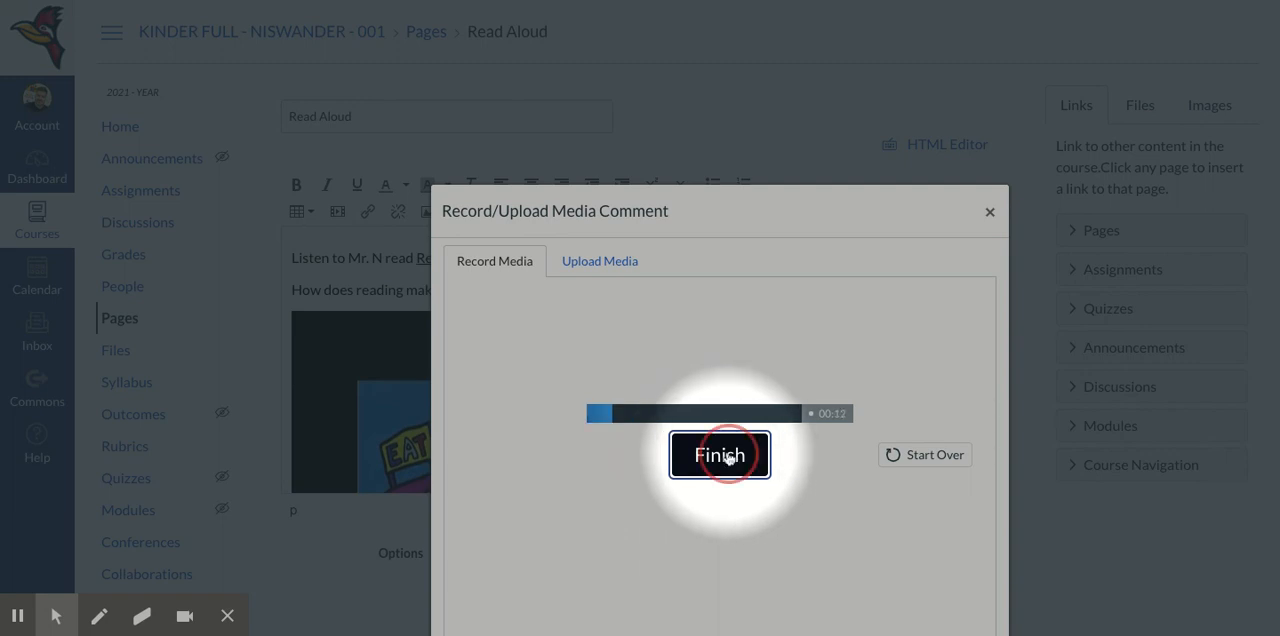
click(720, 456)
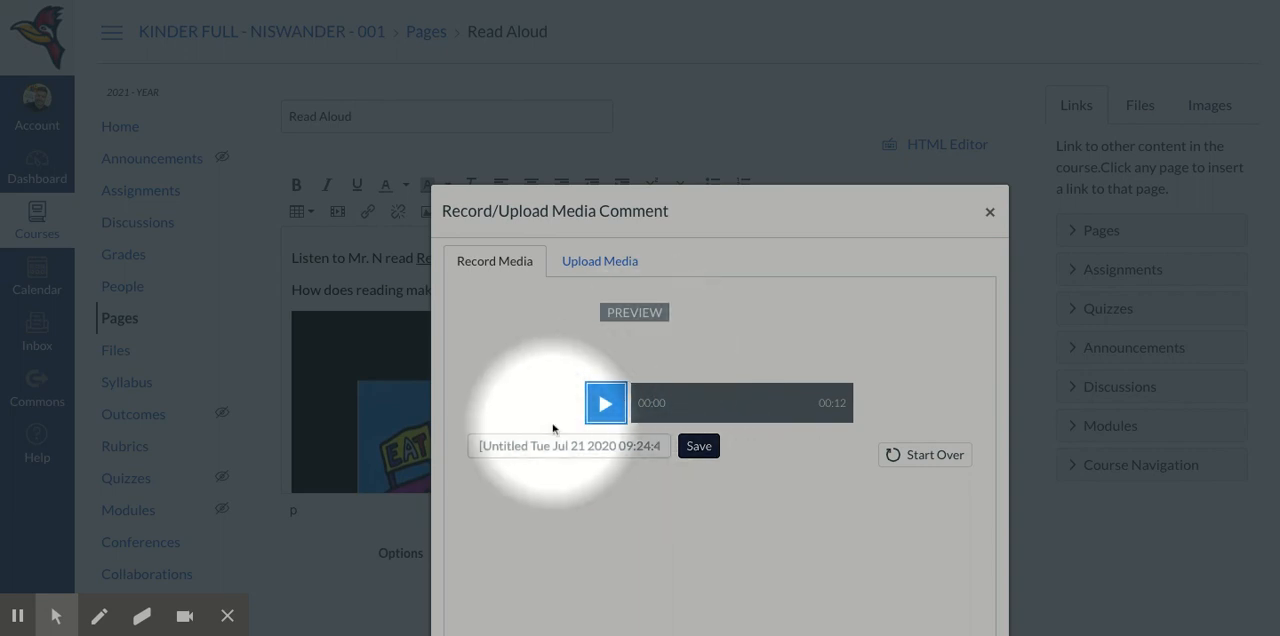
Retitle the clip 'Read aloud Reading Makes you Feel Good'
click(568, 446)
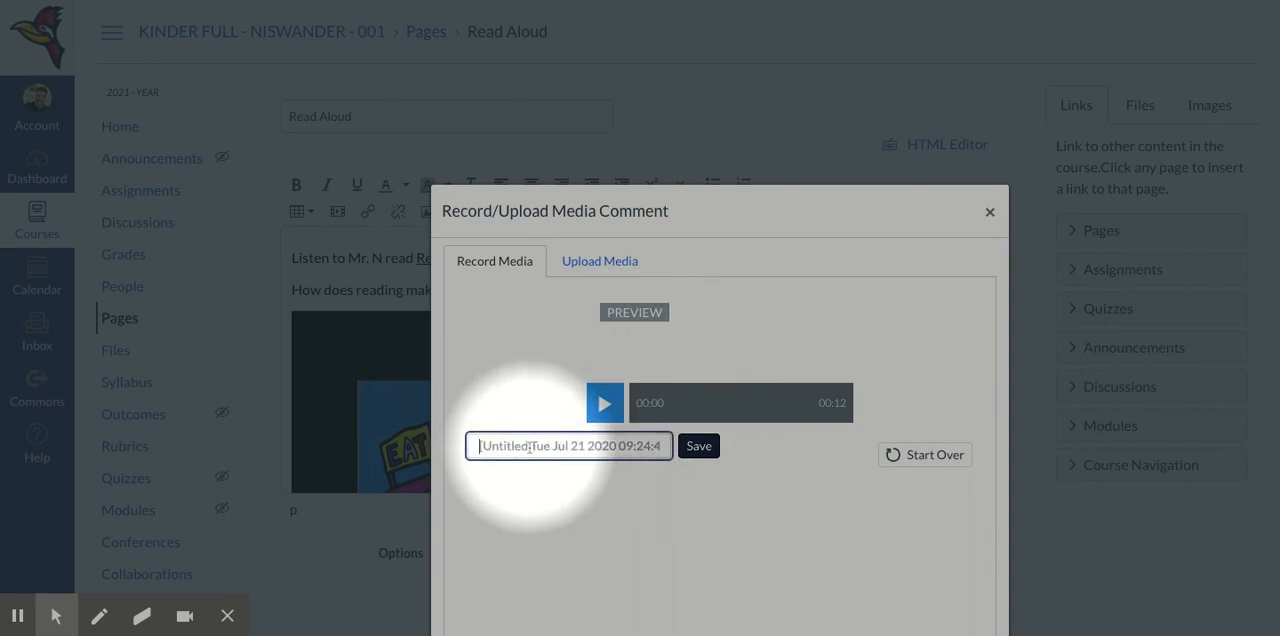
text(Read)
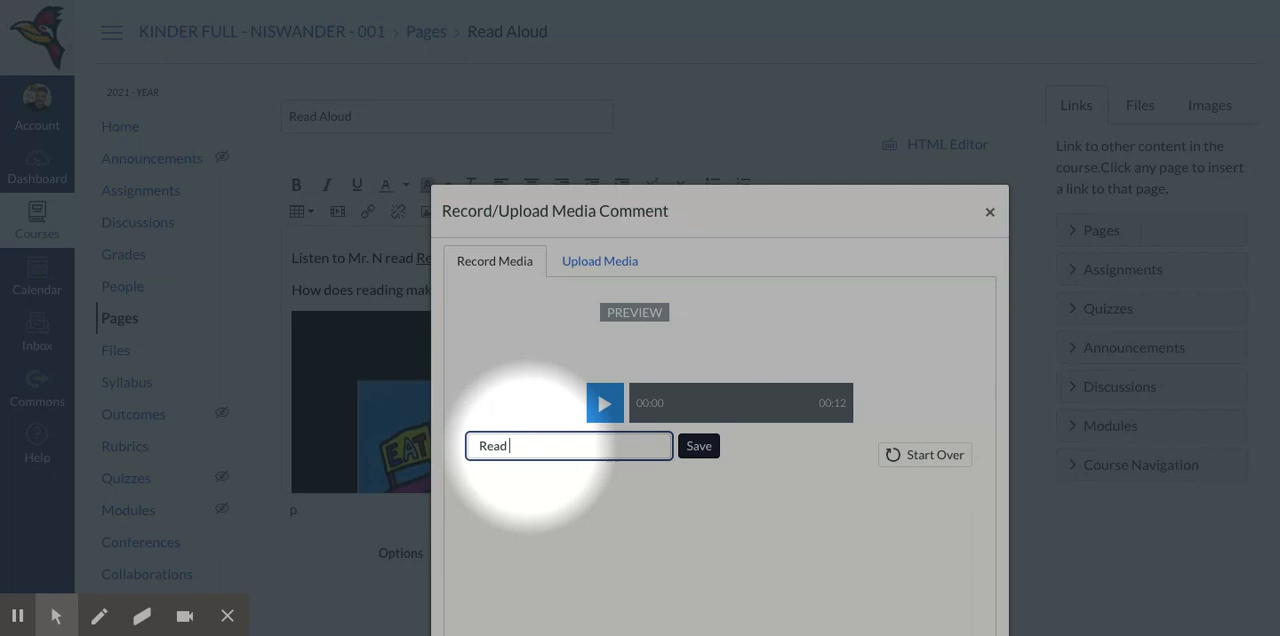
text(aloud)
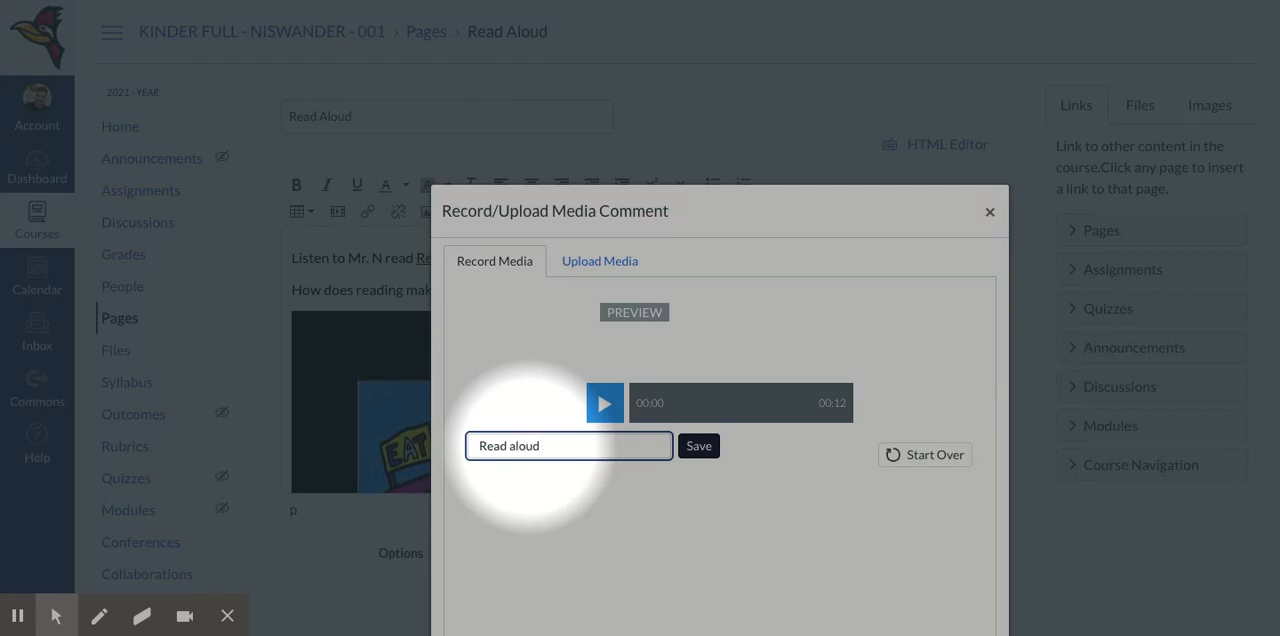
text(Reading Mae)
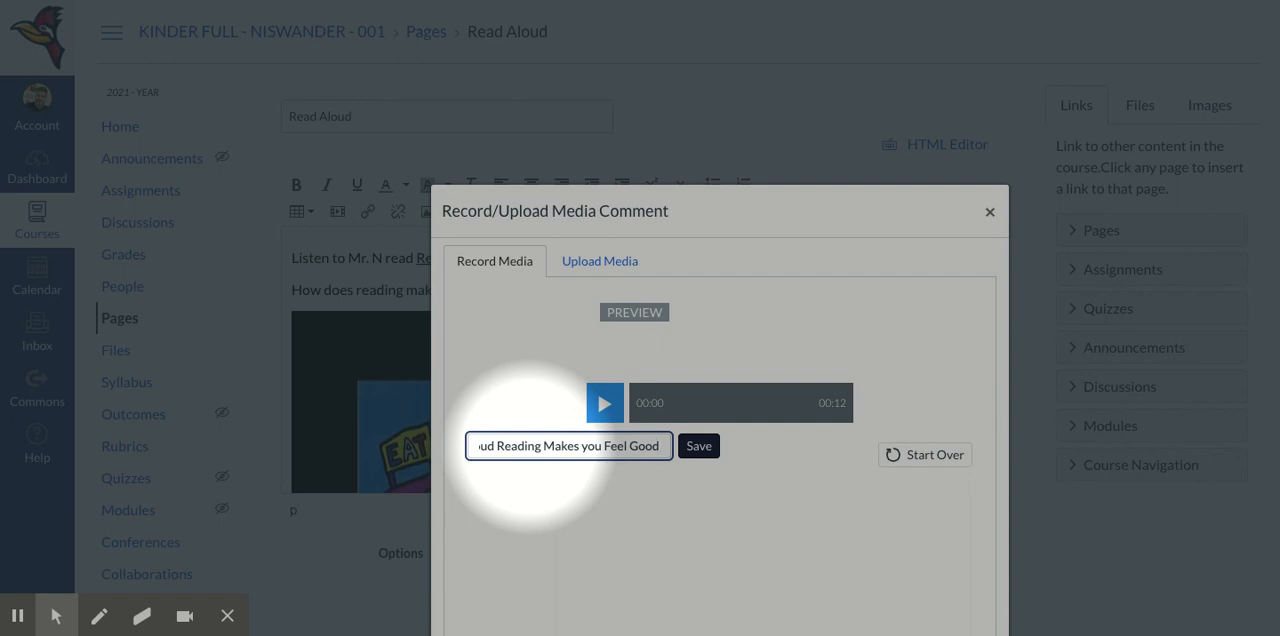
Play back a moment of the recorded clip in the preview, then pause it
click(604, 402)
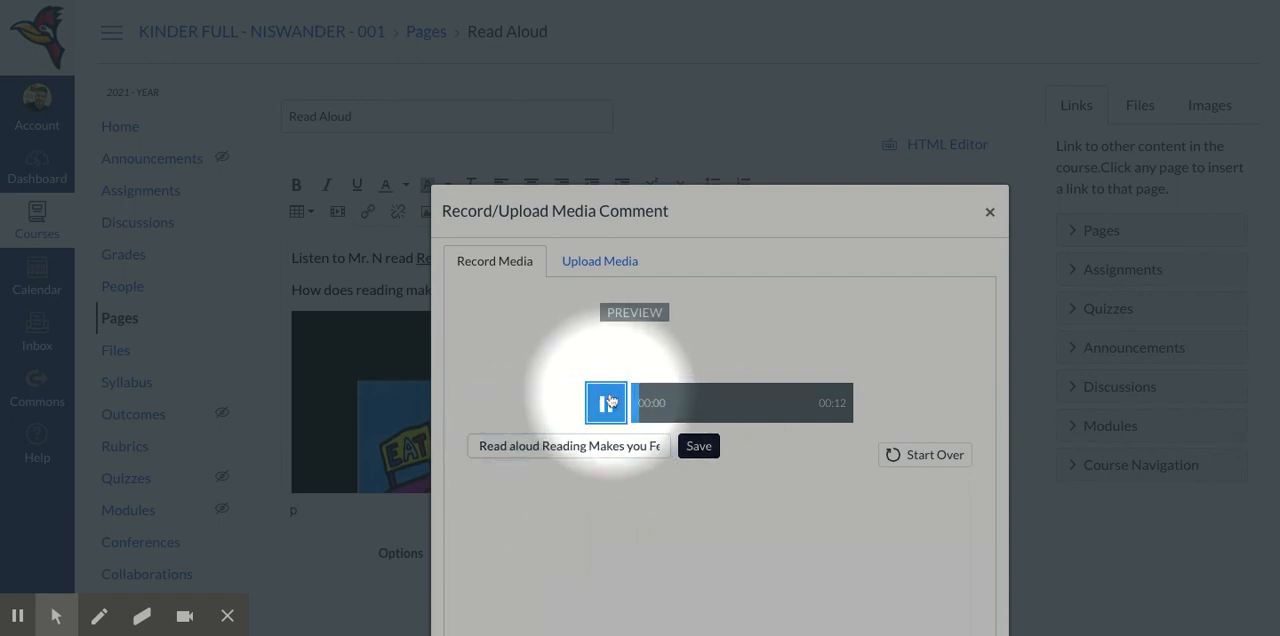
click(604, 402)
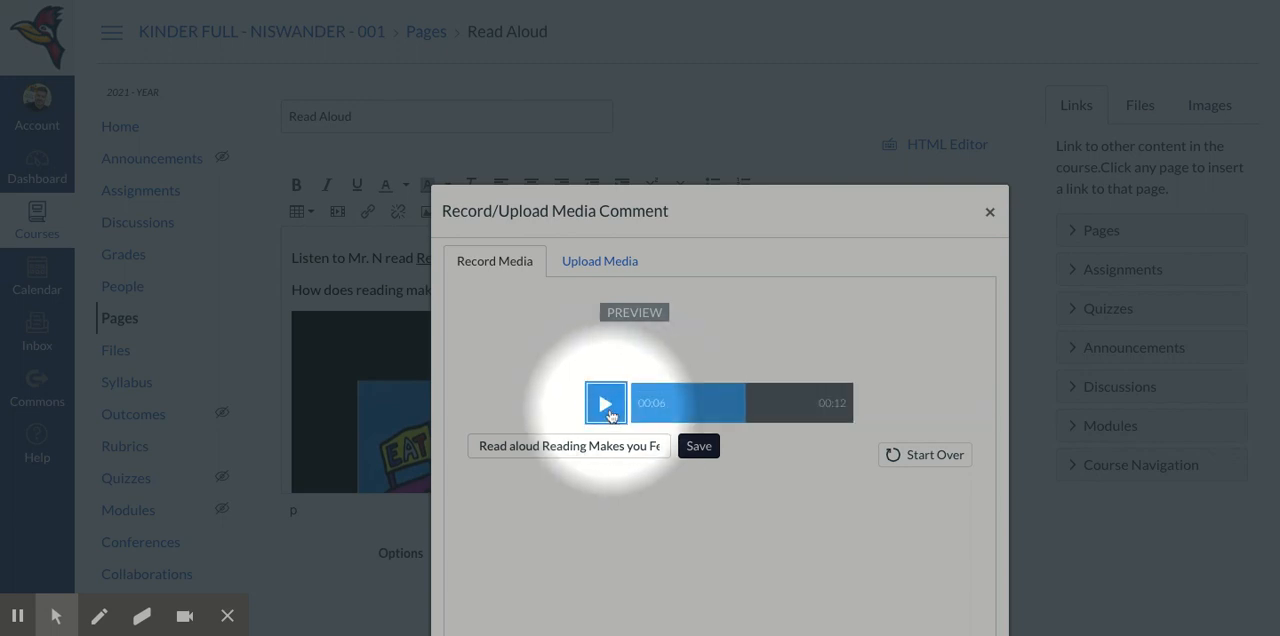
click(700, 444)
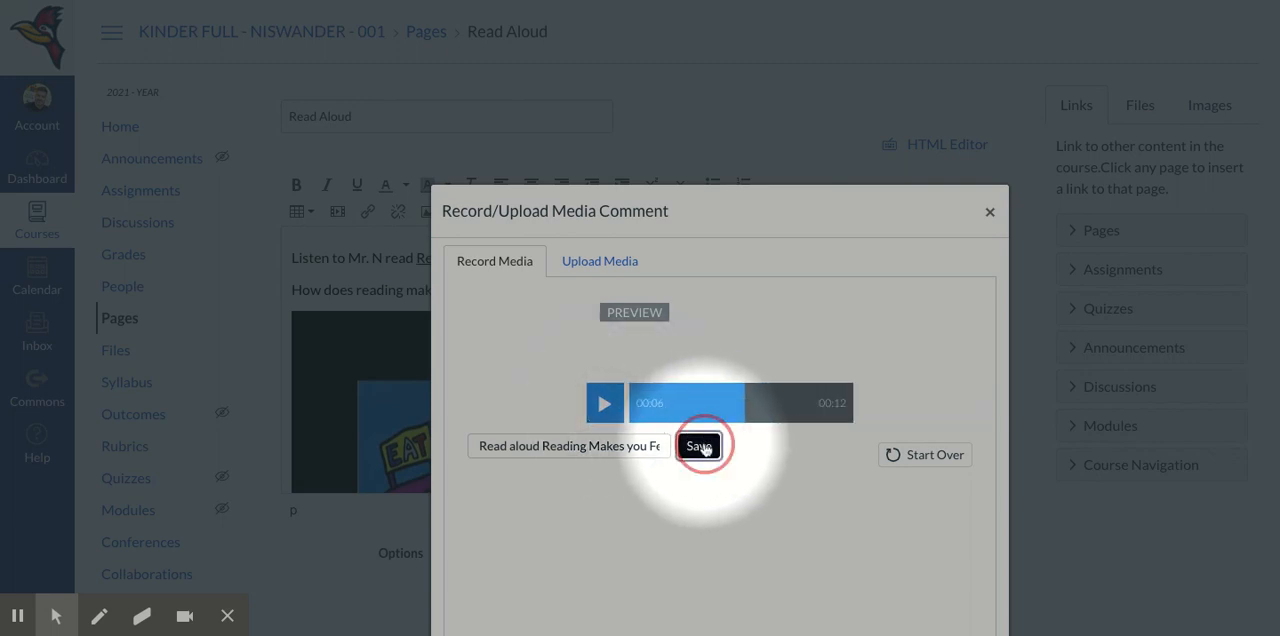
Save the clip into the page and save the Read Aloud page
click(700, 444)
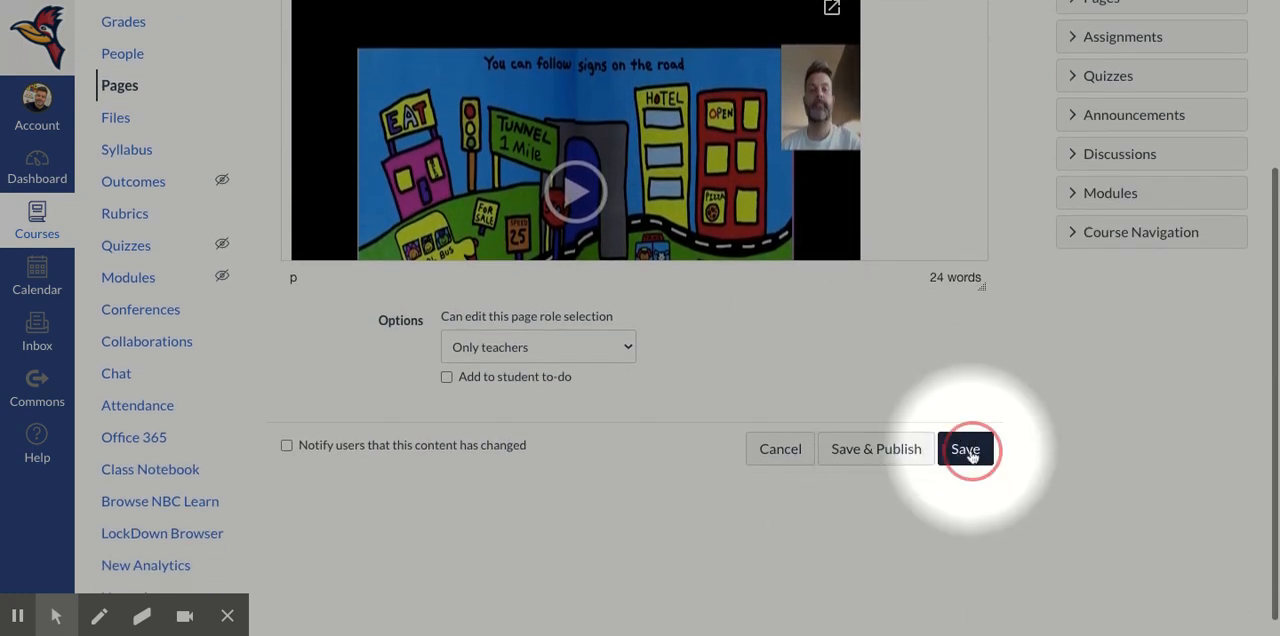
click(964, 448)
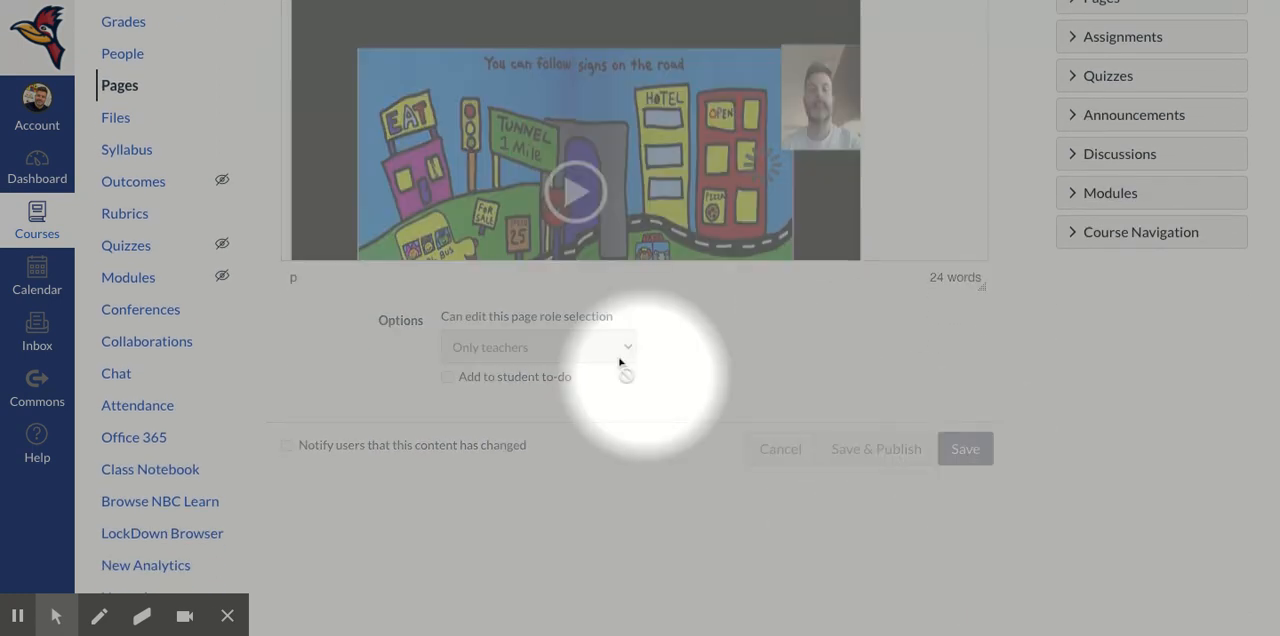
click(964, 448)
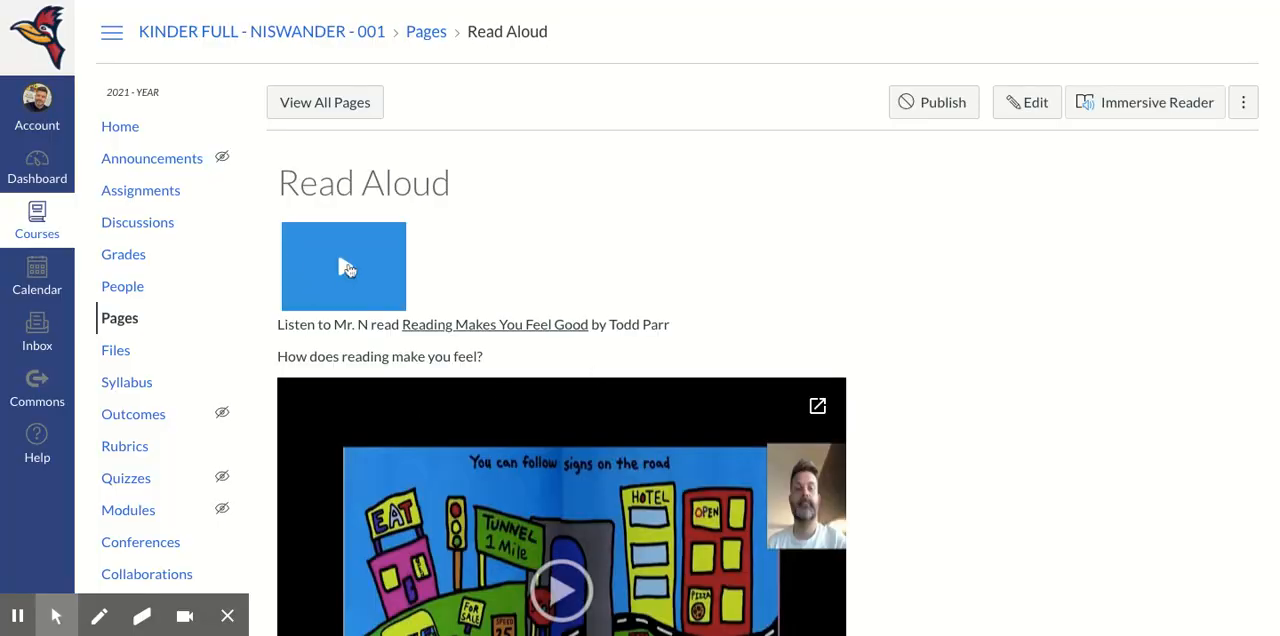
mouse_move(342, 268)
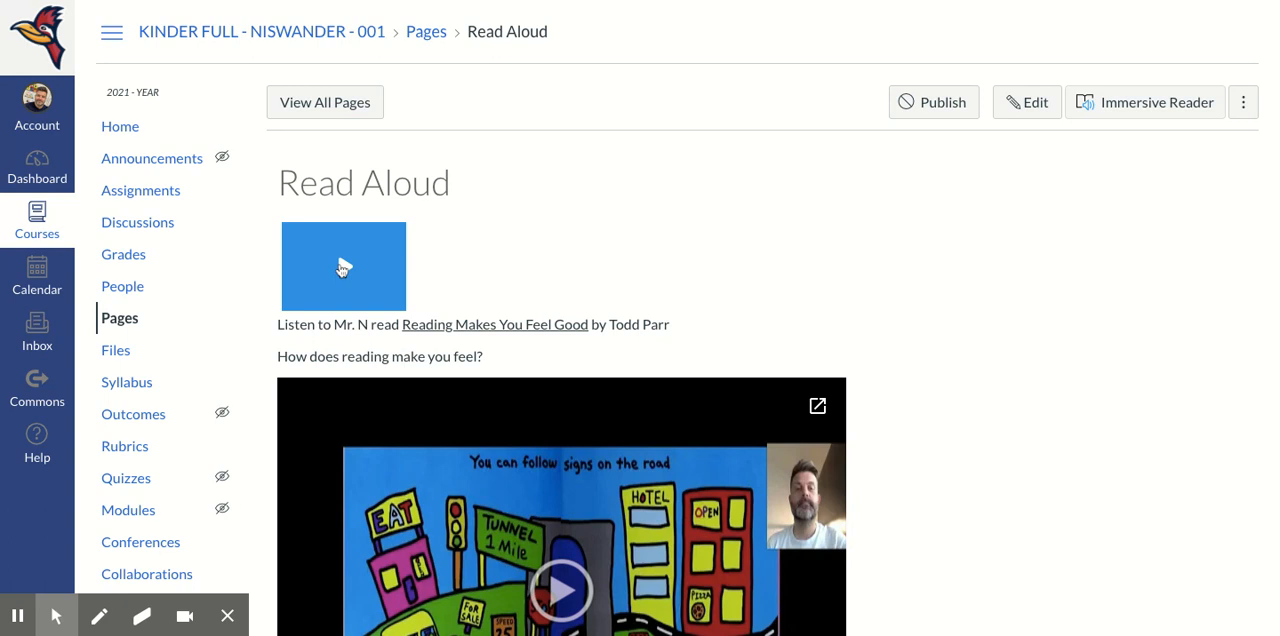
mouse_move(344, 266)
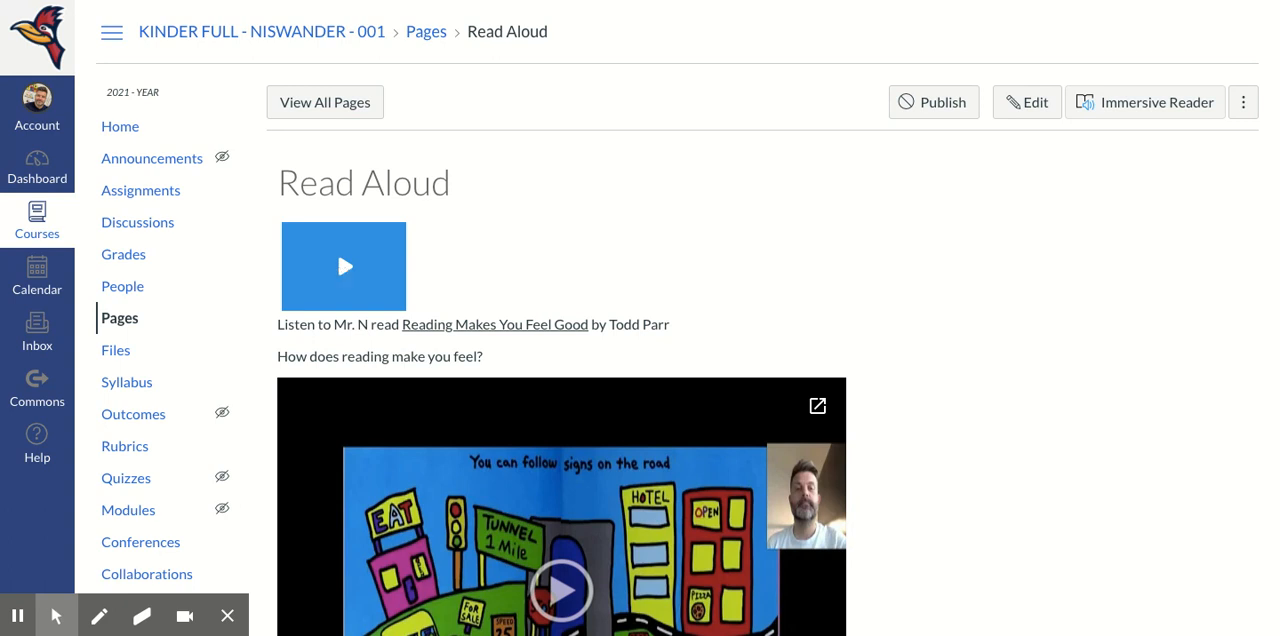
Load the embedded audio player on the saved page and start the clip playing
click(344, 266)
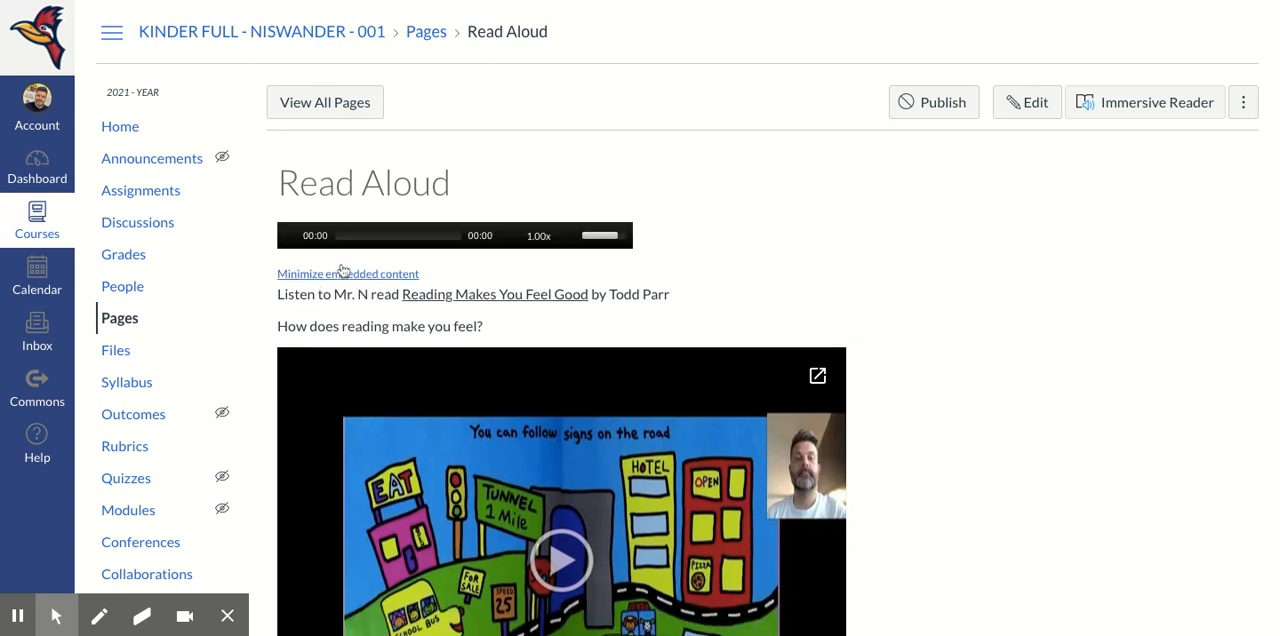
click(288, 234)
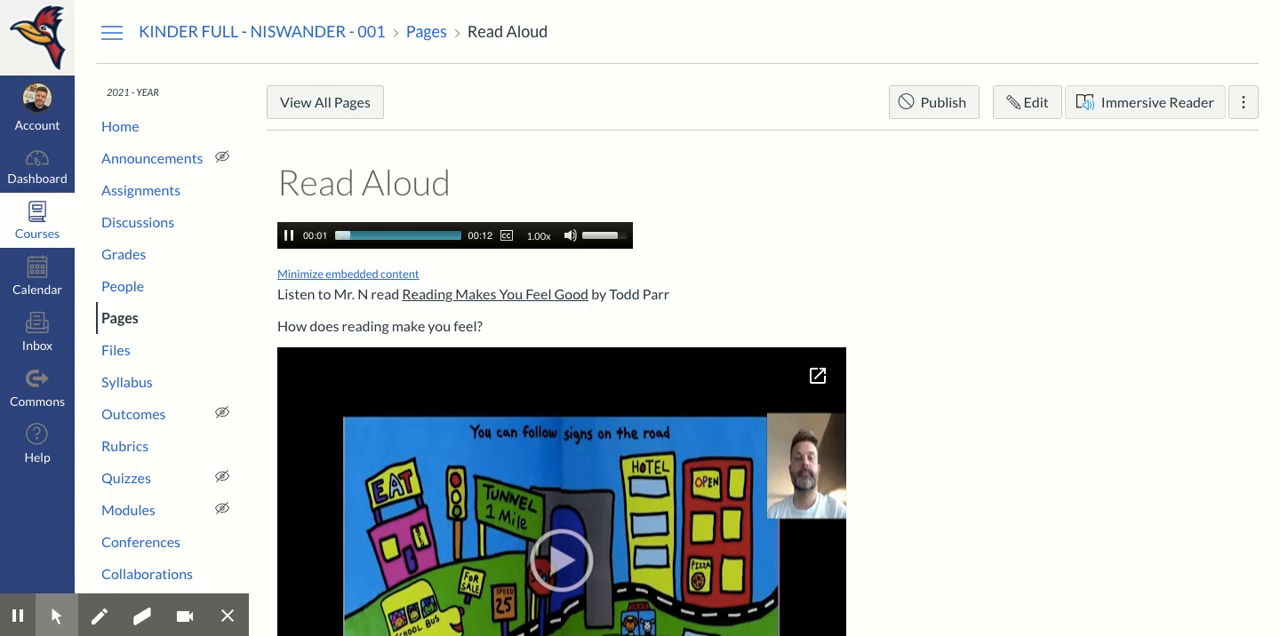